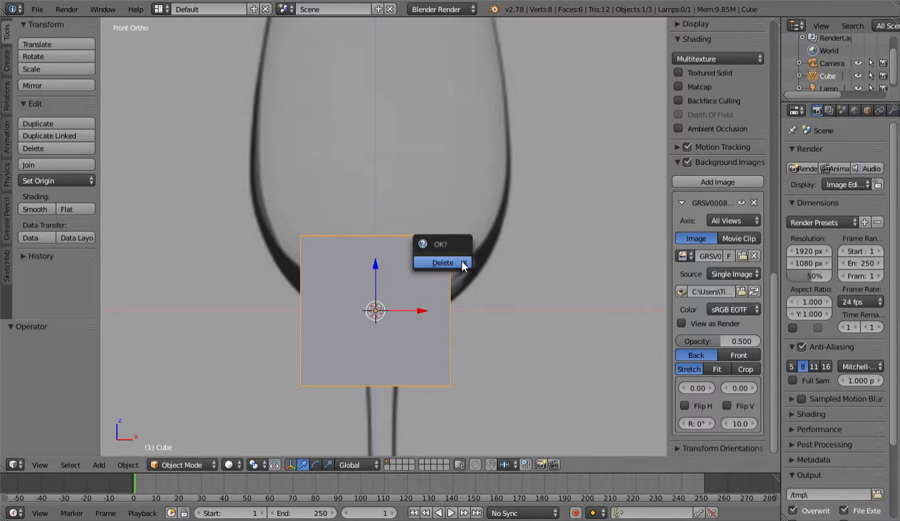
- Delete the default cube and offset the reference photo so the glass foot sits on the origin
{"action": "left_click", "coordinate": [442, 262]}
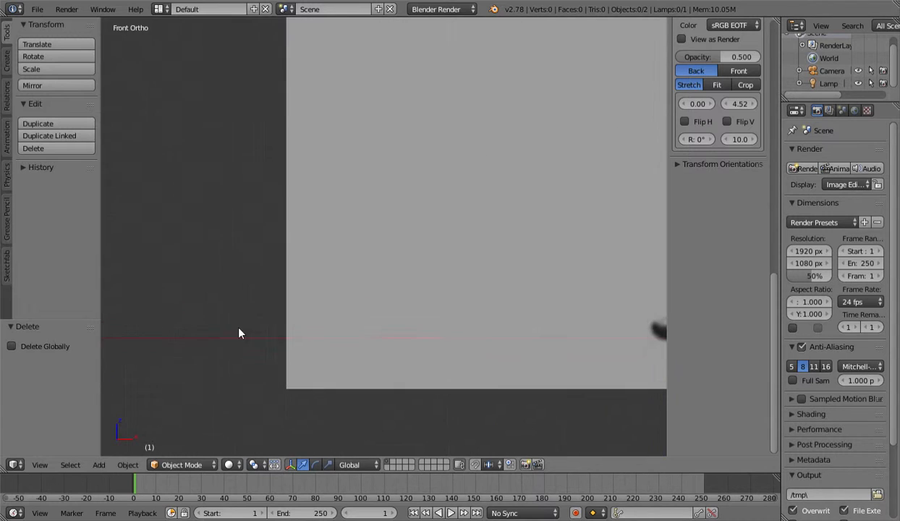
{"action": "left_click", "coordinate": [98, 466]}
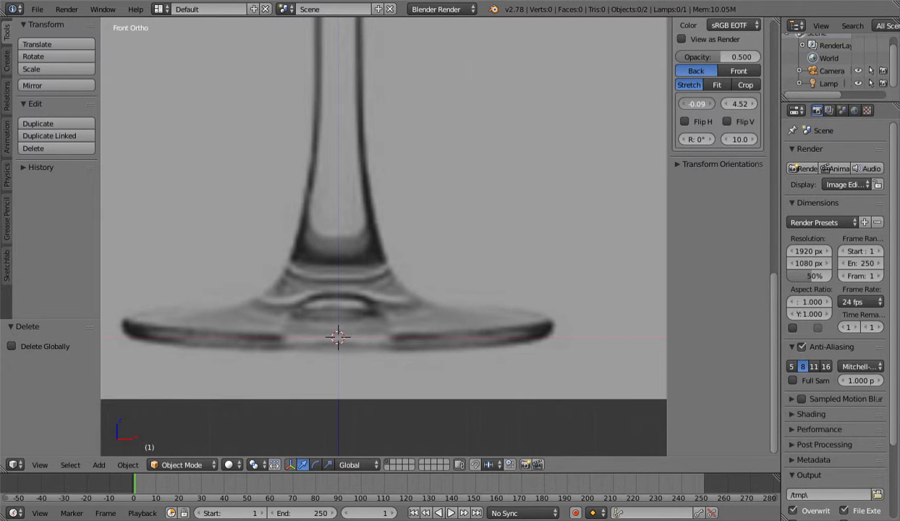
- Add a Bezier curve, select its control point at the origin in Edit Mode, and view from front
{"action": "left_click", "coordinate": [99, 465]}
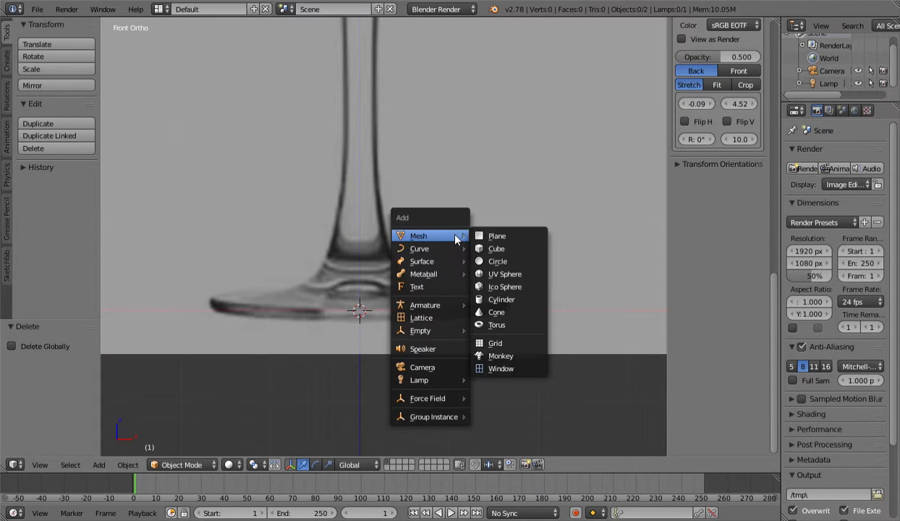
{"action": "mouse_move", "coordinate": [421, 249]}
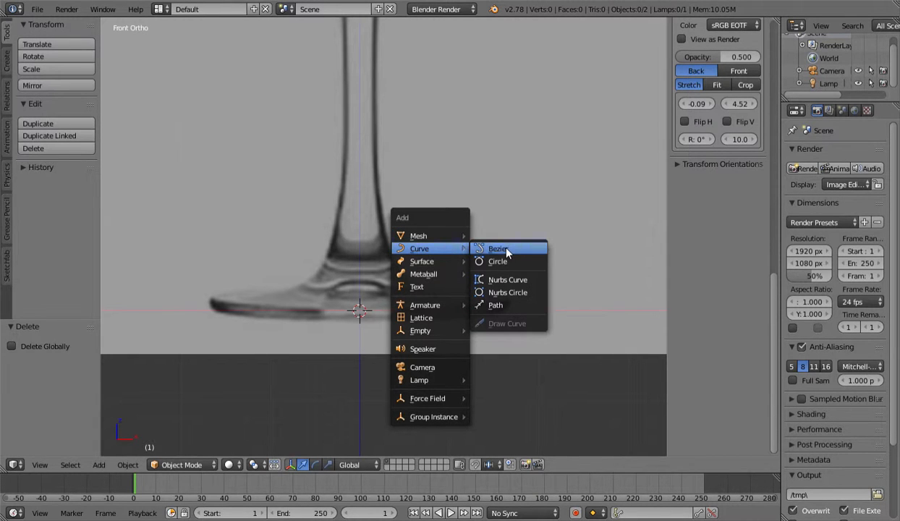
{"action": "left_click", "coordinate": [498, 249]}
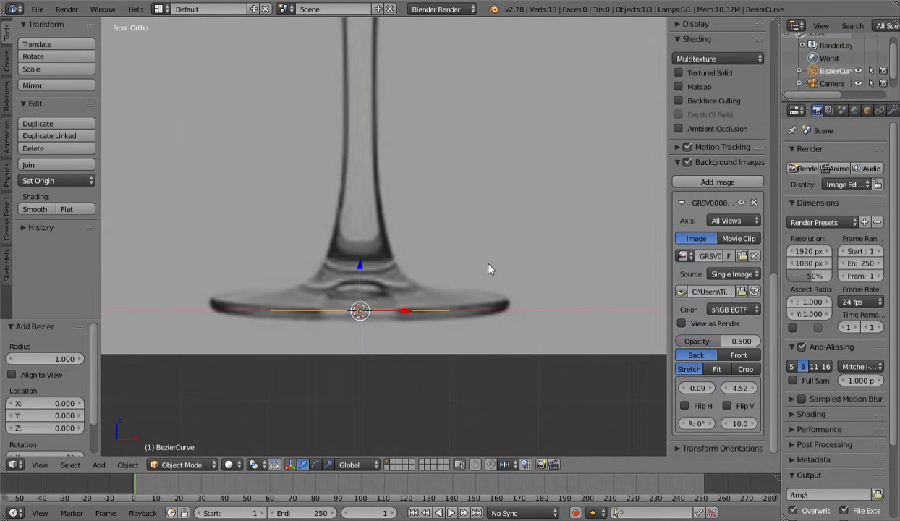
{"action": "key", "text": "Tab"}
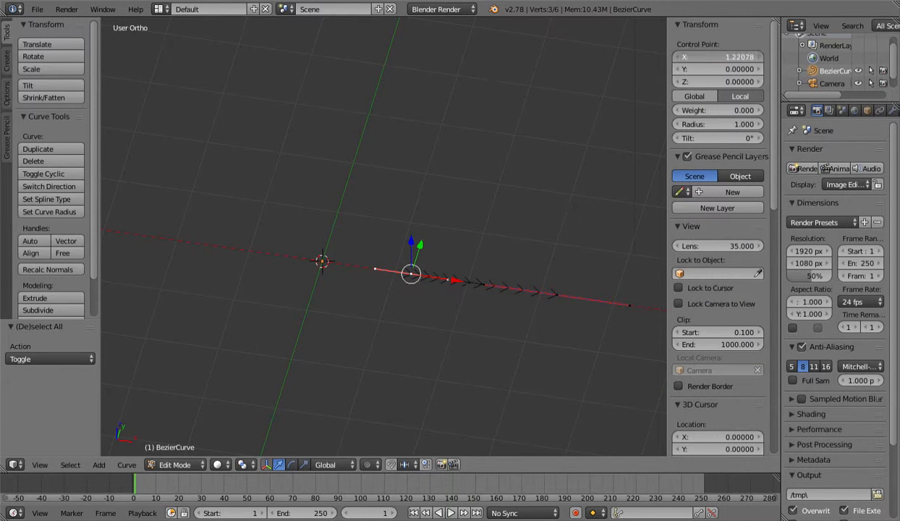
{"action": "left_click", "coordinate": [718, 57]}
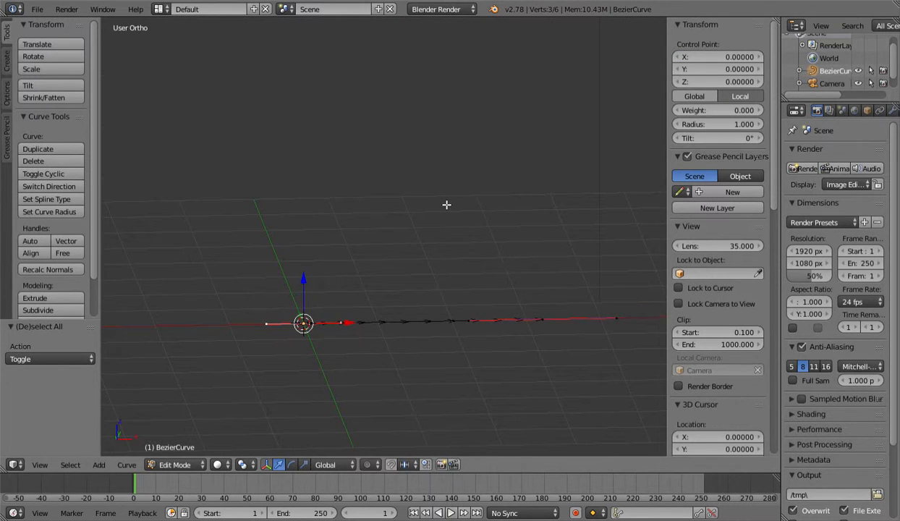
{"action": "key", "text": "KP_1"}
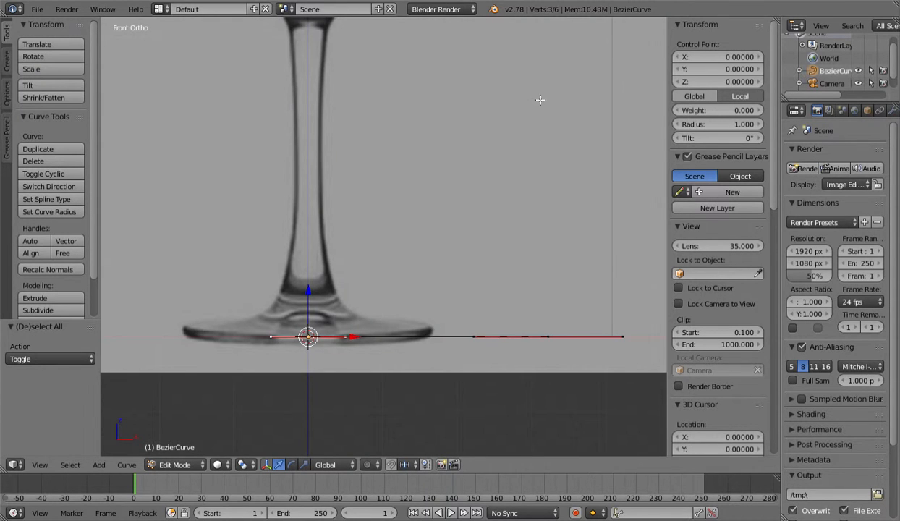
- Move a curve point to the foot's outer edge and extend the profile up the stem
{"action": "left_click_drag", "start_coordinate": [308, 337], "coordinate": [485, 310]}
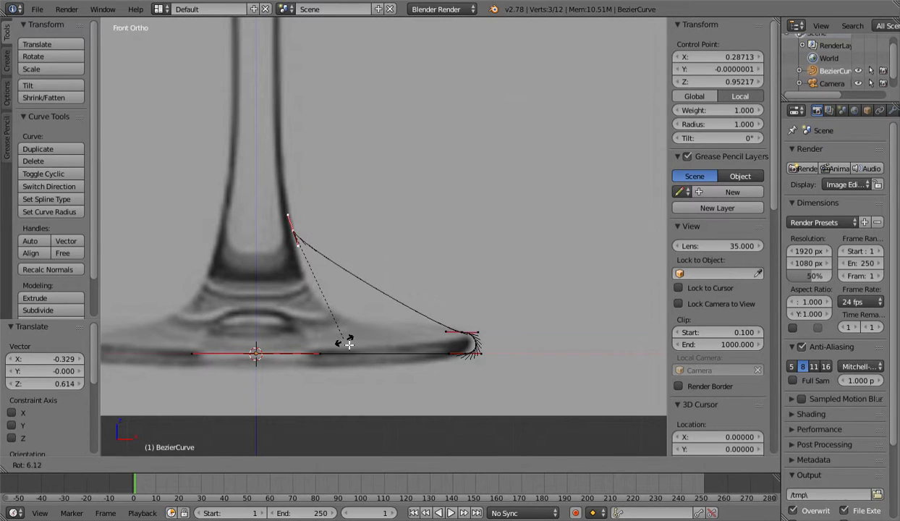
{"action": "left_click_drag", "start_coordinate": [347, 340], "coordinate": [471, 55]}
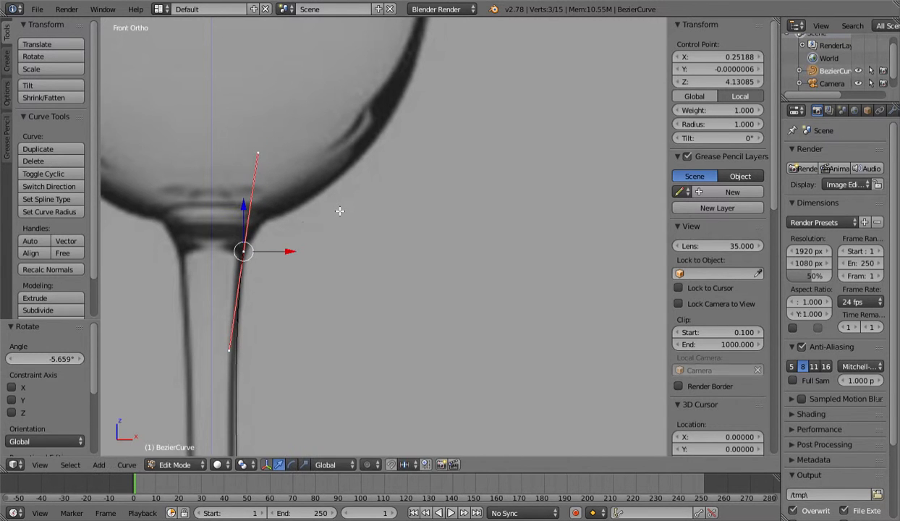
- Tilt the handle and shape the curve along the bowl's outer edge up to the rim
{"action": "left_click_drag", "start_coordinate": [244, 251], "coordinate": [410, 198]}
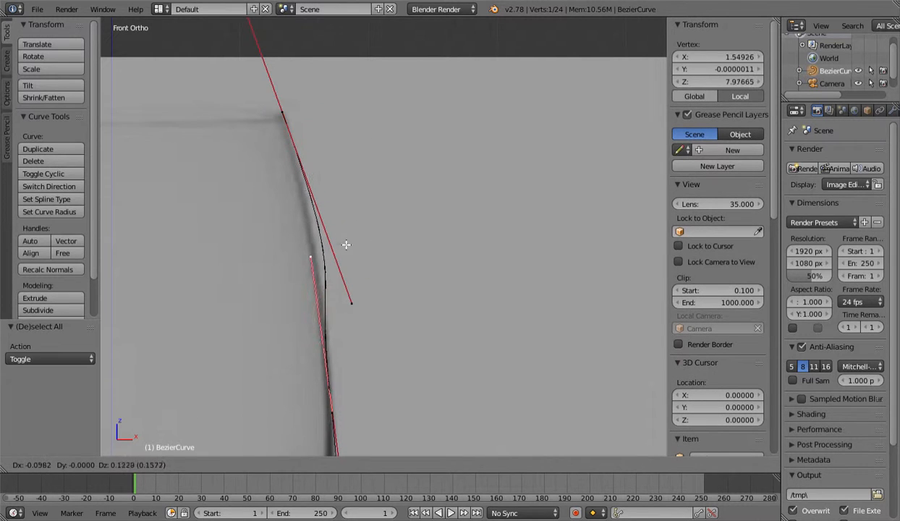
{"action": "left_click_drag", "start_coordinate": [346, 245], "coordinate": [343, 259]}
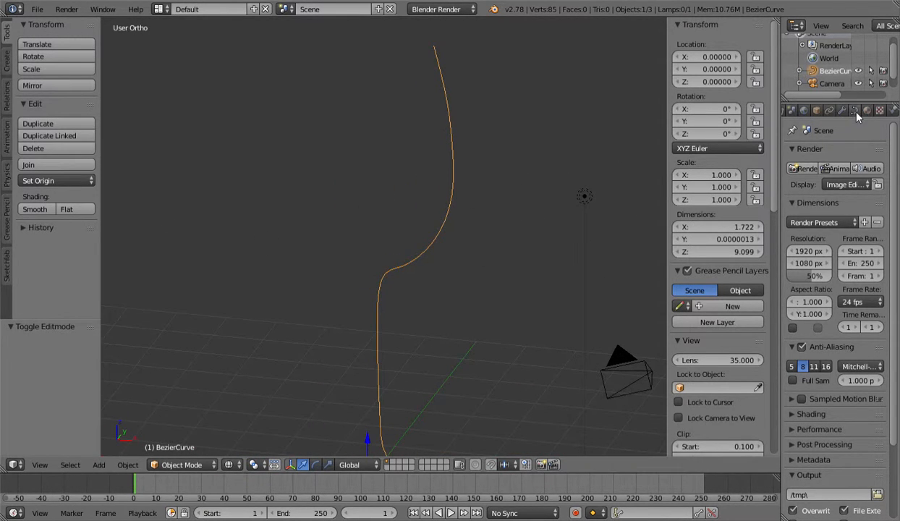
- Revolve the profile with a Screw modifier and convert the result to a mesh
{"action": "left_click", "coordinate": [856, 111]}
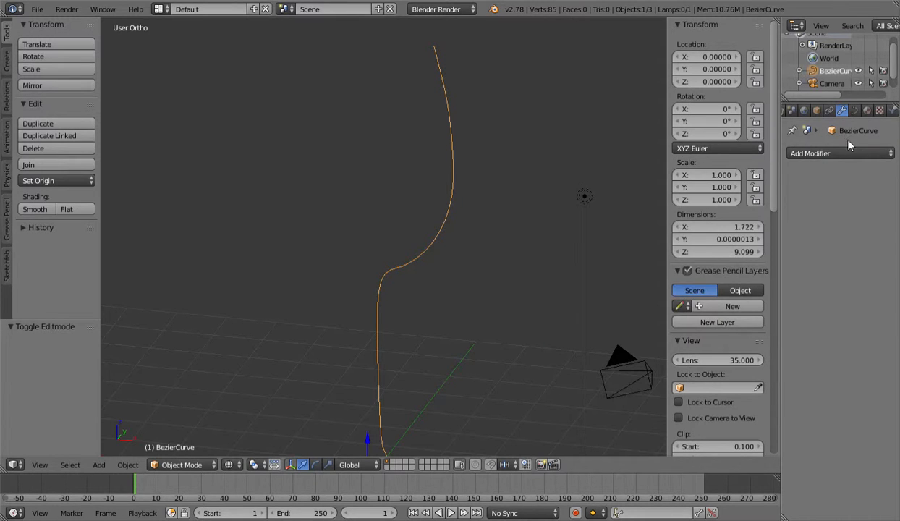
{"action": "left_click", "coordinate": [813, 153]}
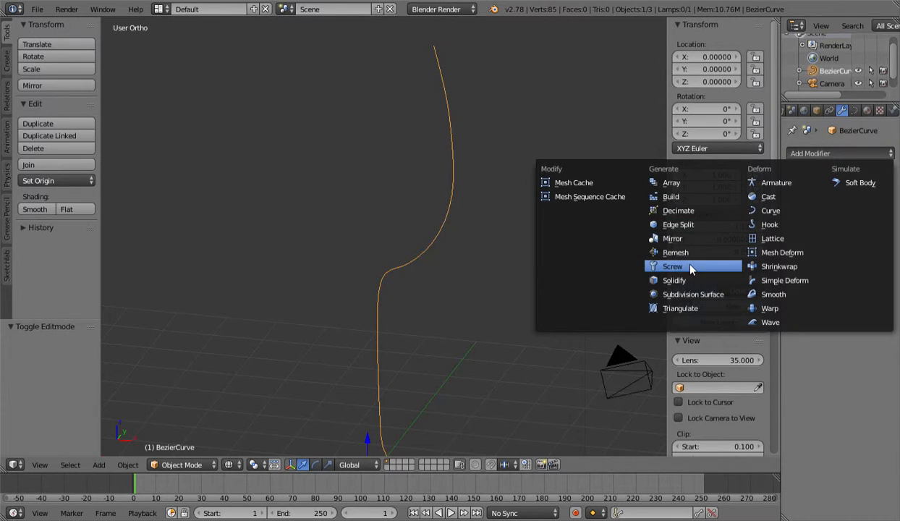
{"action": "left_click", "coordinate": [672, 266]}
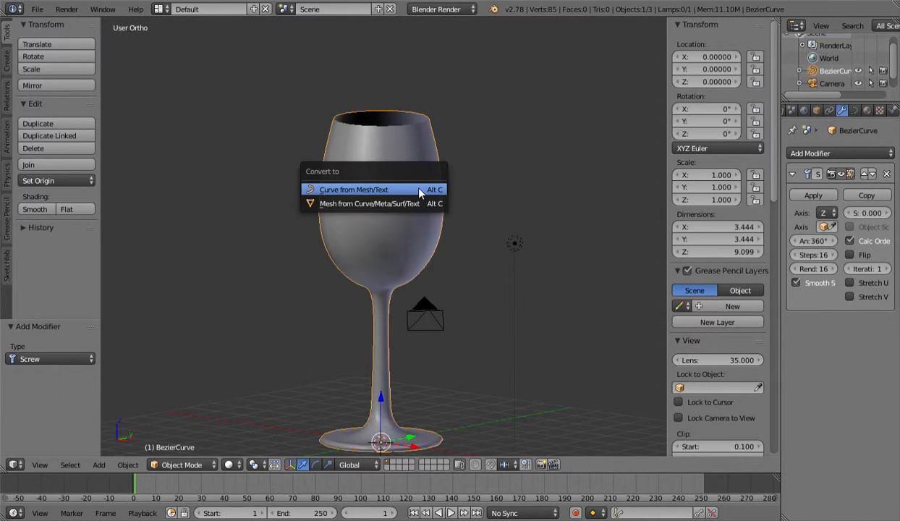
{"action": "left_click", "coordinate": [369, 204]}
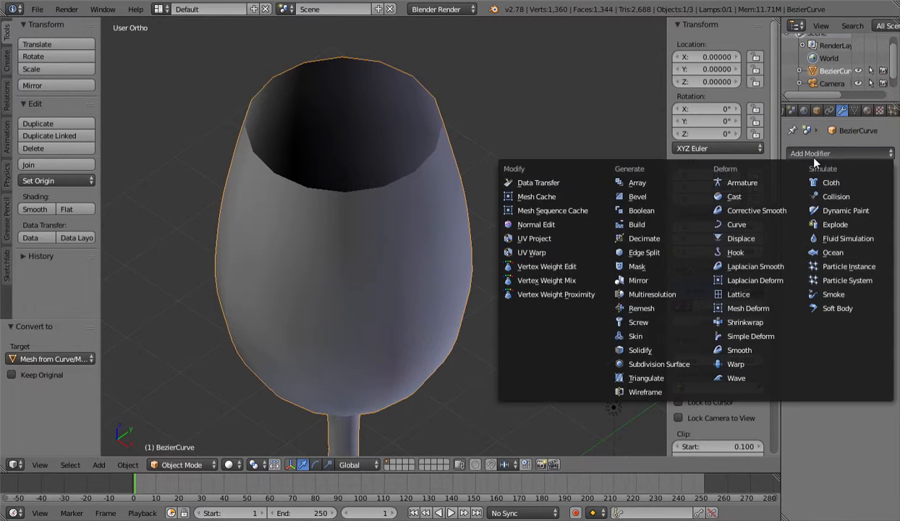
- Add a Solidify modifier to thicken the walls, check inside, and apply it
{"action": "left_click", "coordinate": [639, 350]}
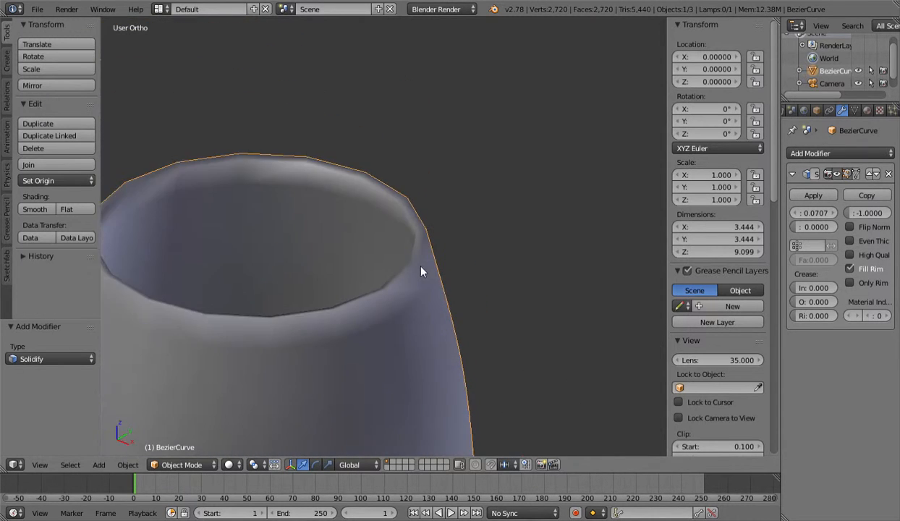
{"action": "left_click_drag", "start_coordinate": [423, 272], "coordinate": [507, 289]}
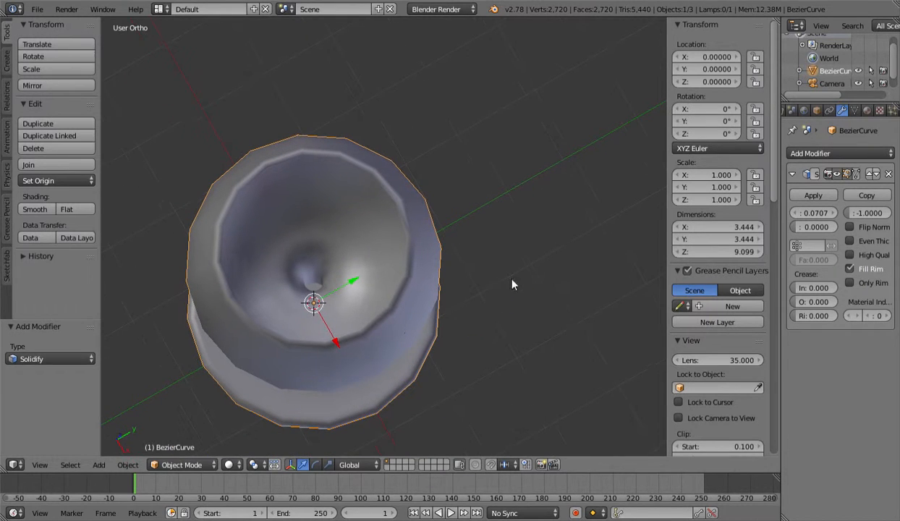
{"action": "mouse_move", "coordinate": [814, 196]}
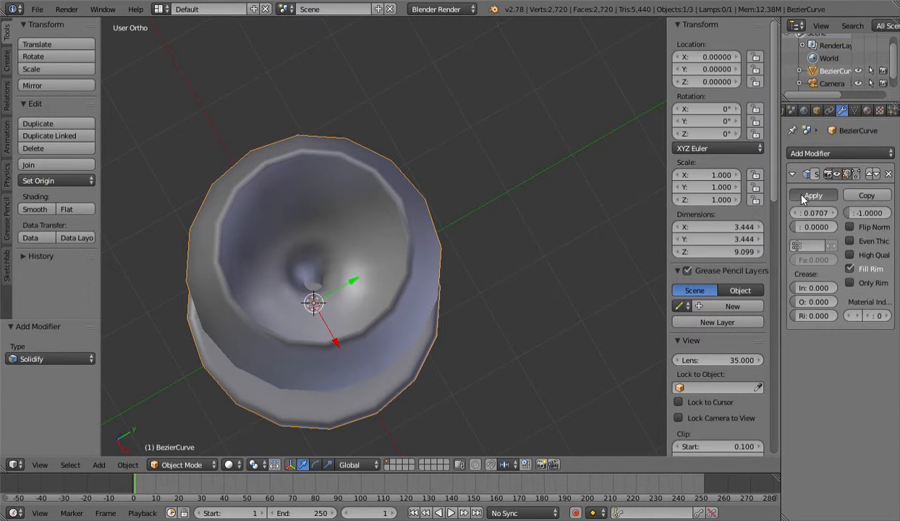
{"action": "left_click", "coordinate": [814, 195]}
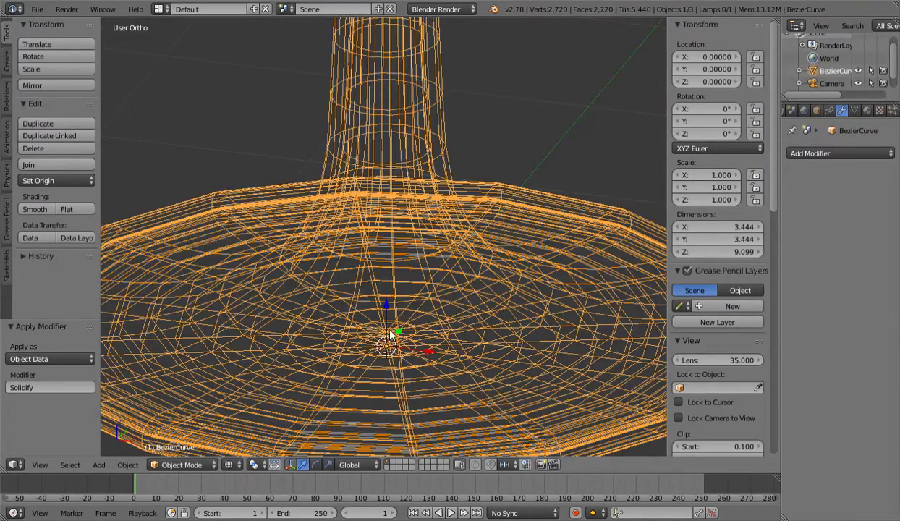
- Delete the selected centre edges of the glass foot in Edit Mode
{"action": "key", "text": "Tab"}
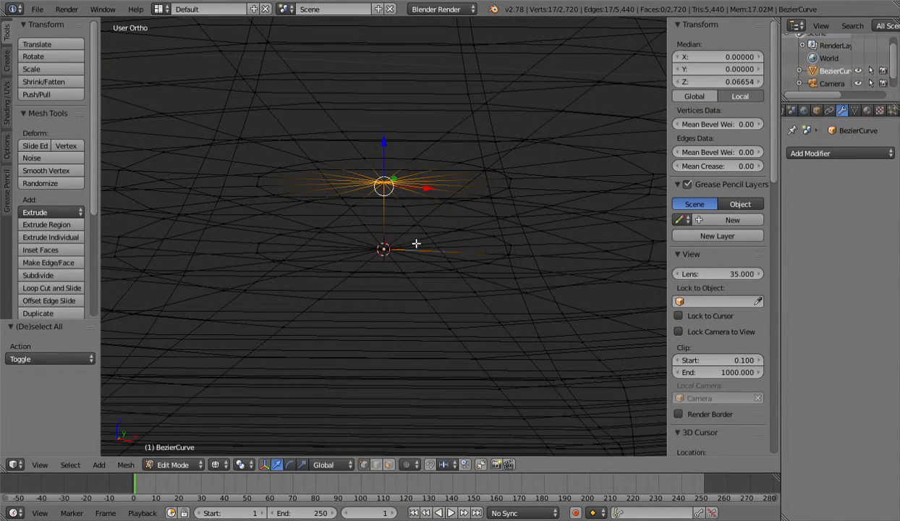
{"action": "key", "text": "X"}
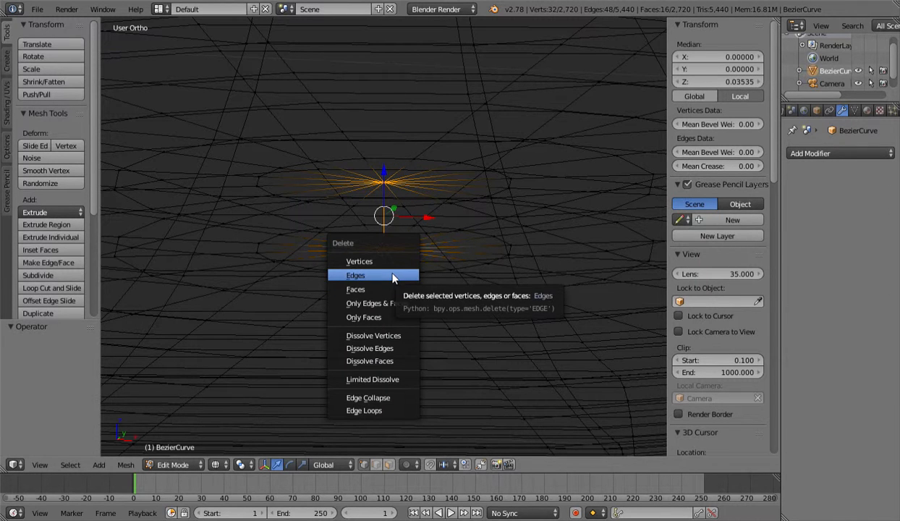
{"action": "left_click", "coordinate": [356, 275]}
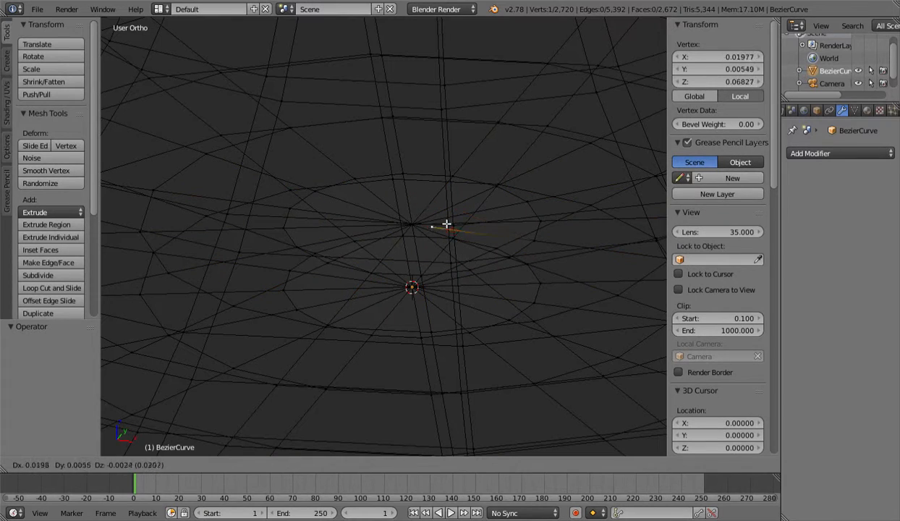
{"action": "key", "text": "Tab"}
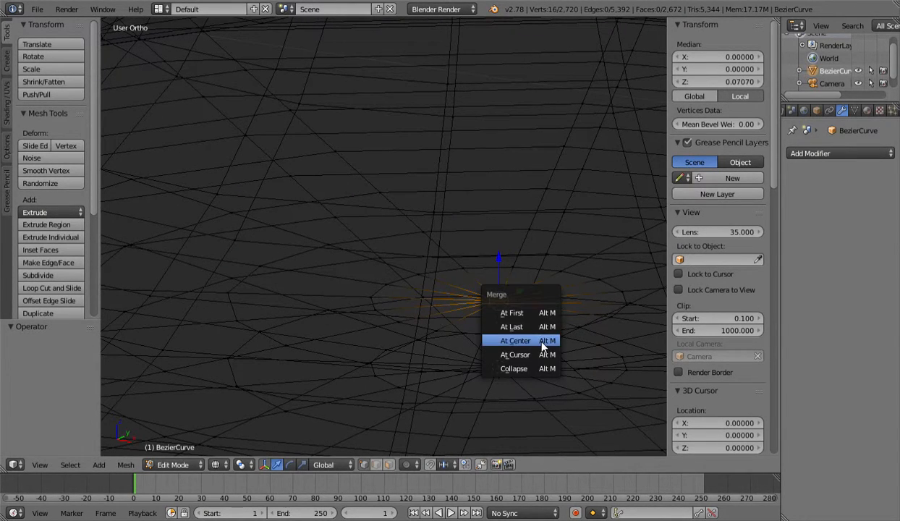
- Merge the foot's central vertex ring at its center, then bring up delete options for the stem
{"action": "left_click", "coordinate": [514, 340]}
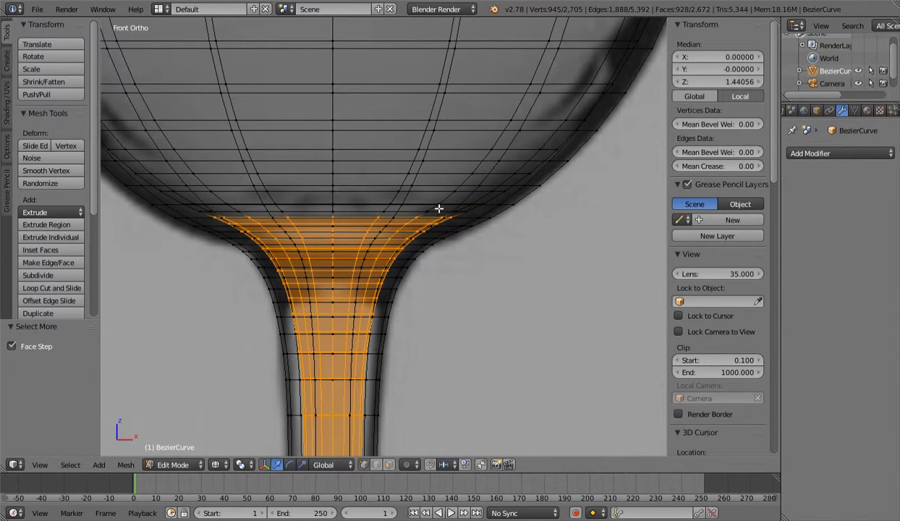
{"action": "key", "text": "X"}
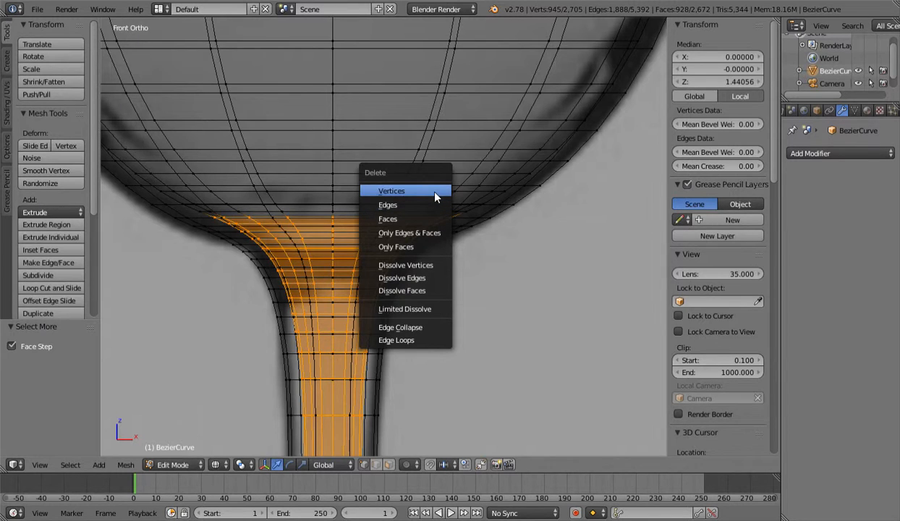
- Delete the inner stem vertices and shrink the bowl's bottom ring inward twice
{"action": "left_click", "coordinate": [392, 190]}
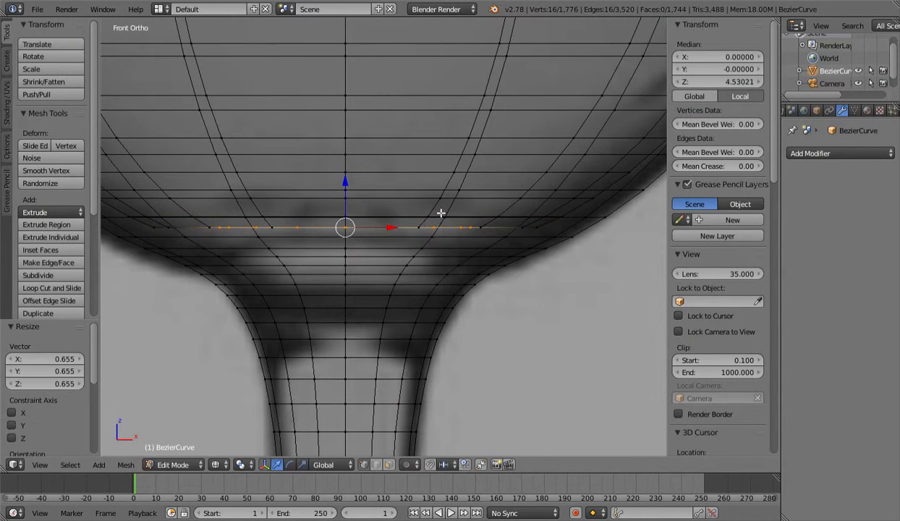
{"action": "left_click", "coordinate": [47, 224]}
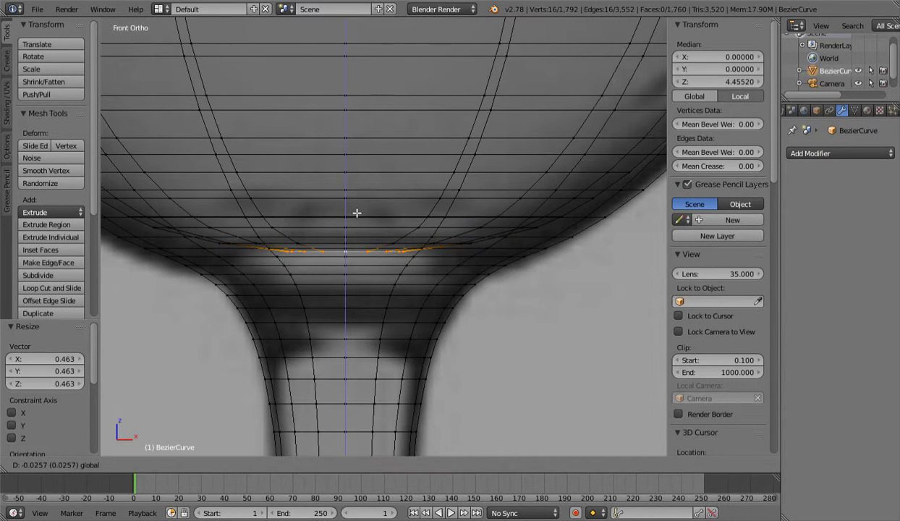
{"action": "left_click", "coordinate": [46, 224]}
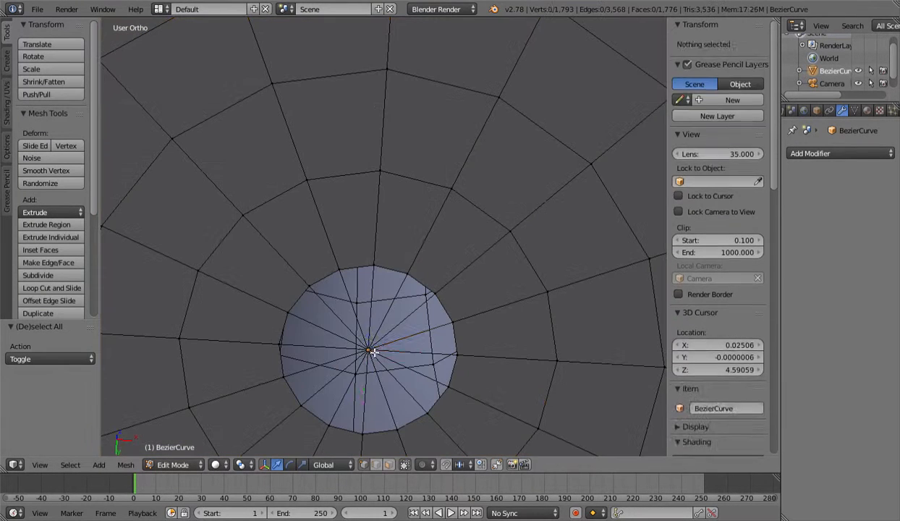
- Select the bottom cap's center vertex and move it into place inside the glass
{"action": "left_click", "coordinate": [369, 354]}
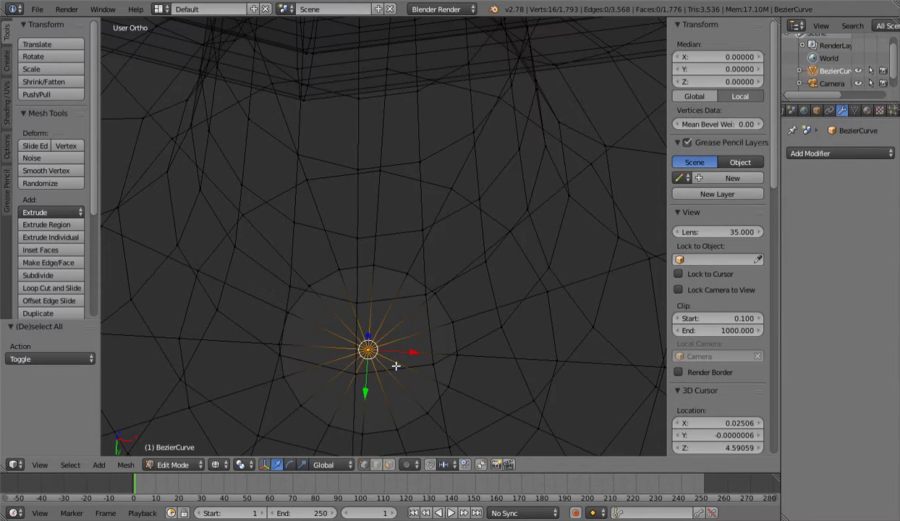
{"action": "key", "text": "X"}
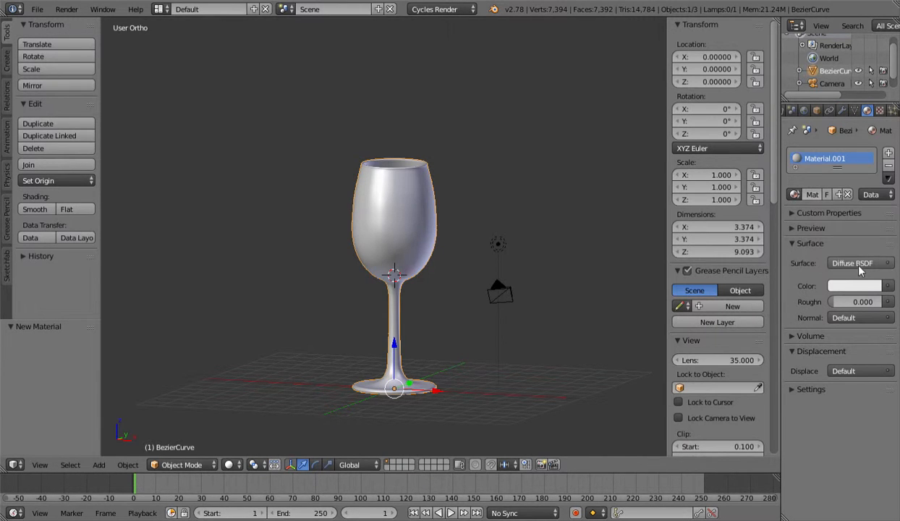
- Switch the wine glass material's surface shader to Glass BSDF, then show the World settings
{"action": "left_click", "coordinate": [859, 262]}
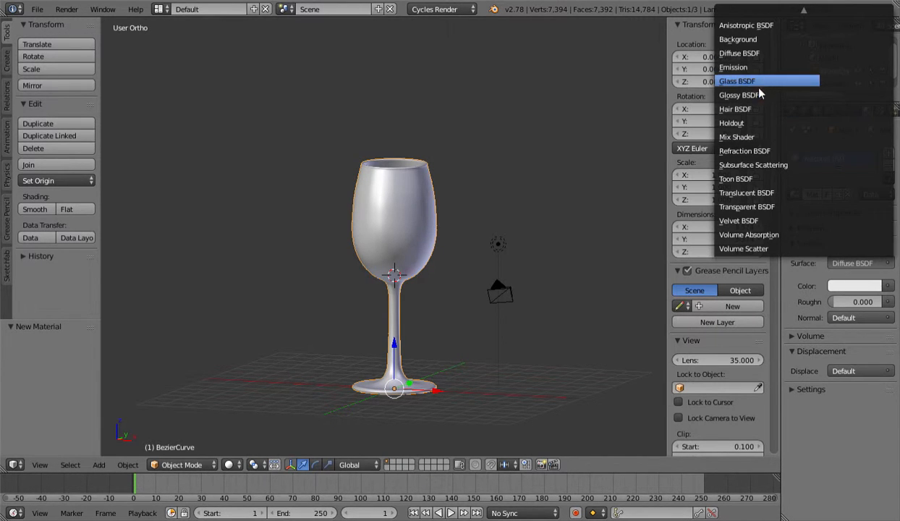
{"action": "left_click", "coordinate": [735, 80]}
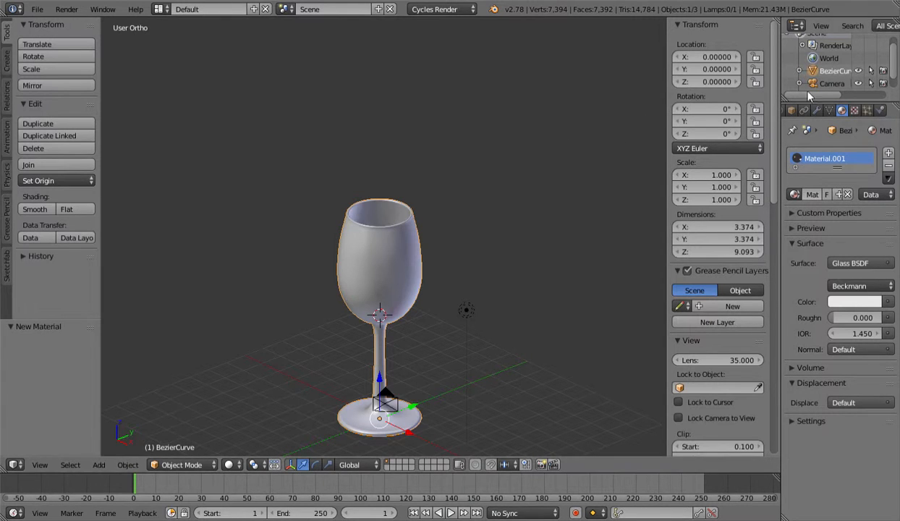
{"action": "left_click", "coordinate": [818, 110]}
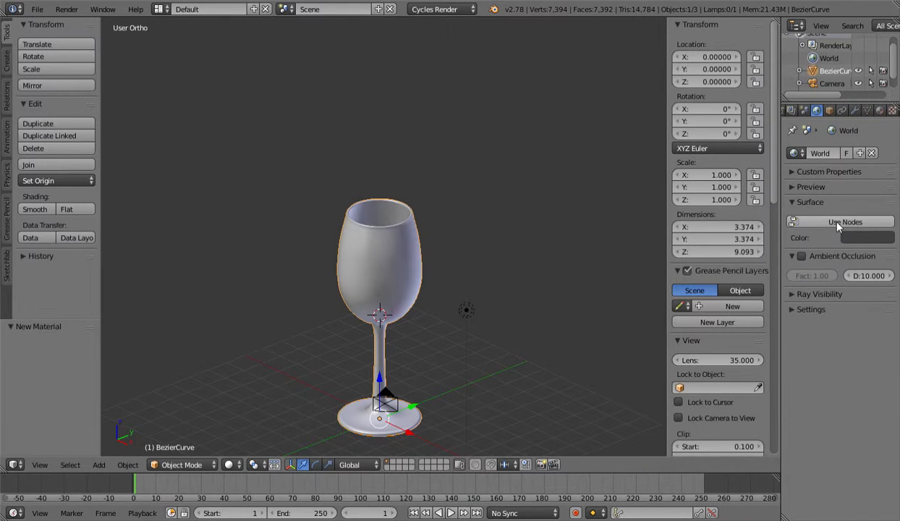
- Enable world nodes and load an HDR image into an Environment Texture background
{"action": "left_click", "coordinate": [842, 221]}
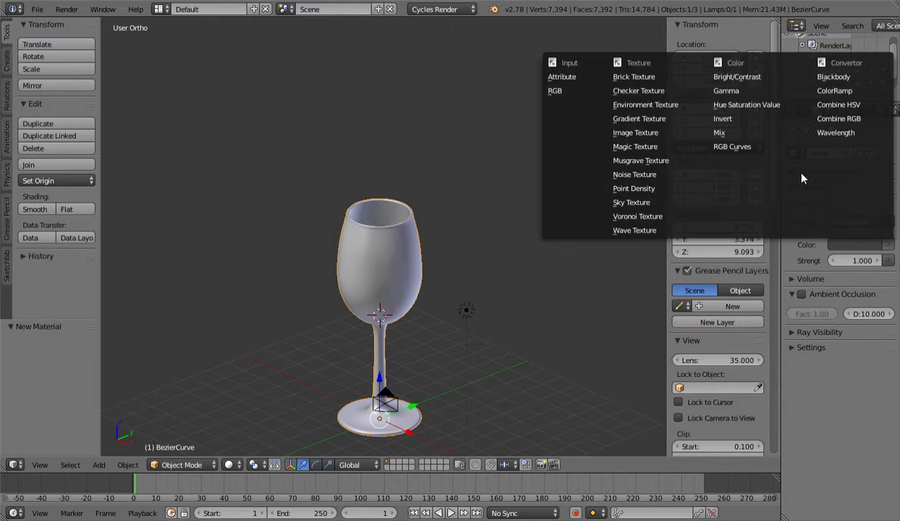
{"action": "left_click", "coordinate": [645, 104]}
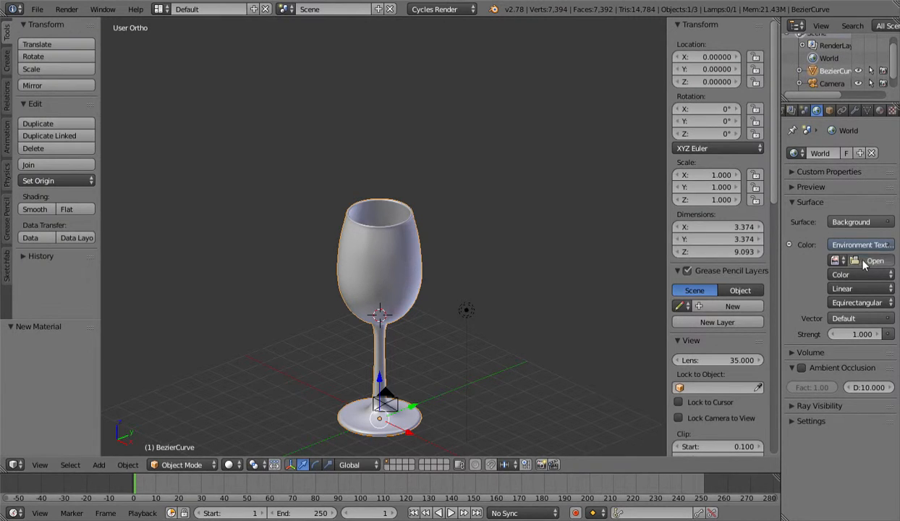
{"action": "left_click", "coordinate": [874, 261]}
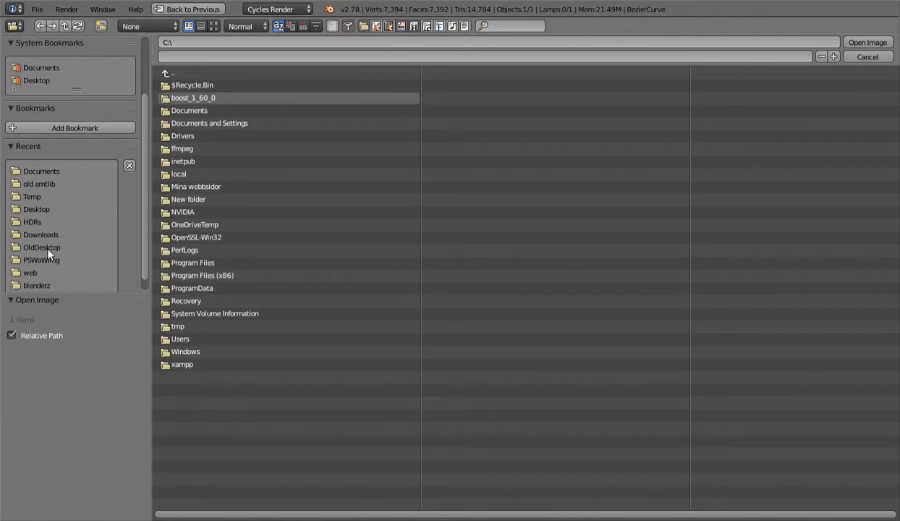
{"action": "left_click", "coordinate": [31, 222]}
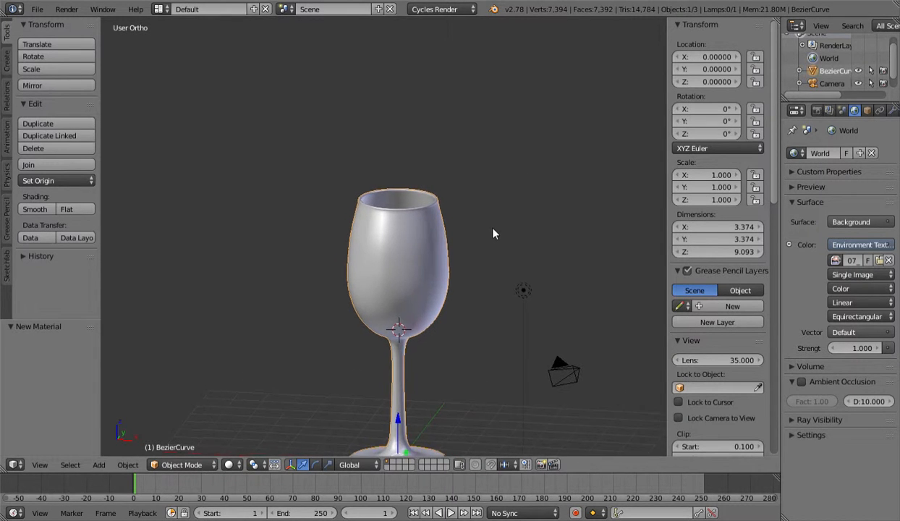
{"action": "left_click", "coordinate": [230, 465]}
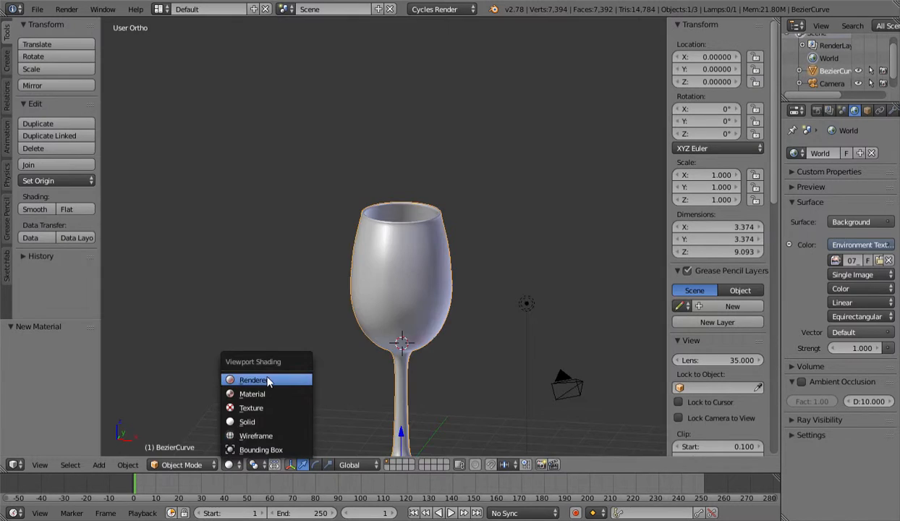
- Preview the glass in Rendered shading, view its material, then return to Solid shading
{"action": "left_click", "coordinate": [254, 380]}
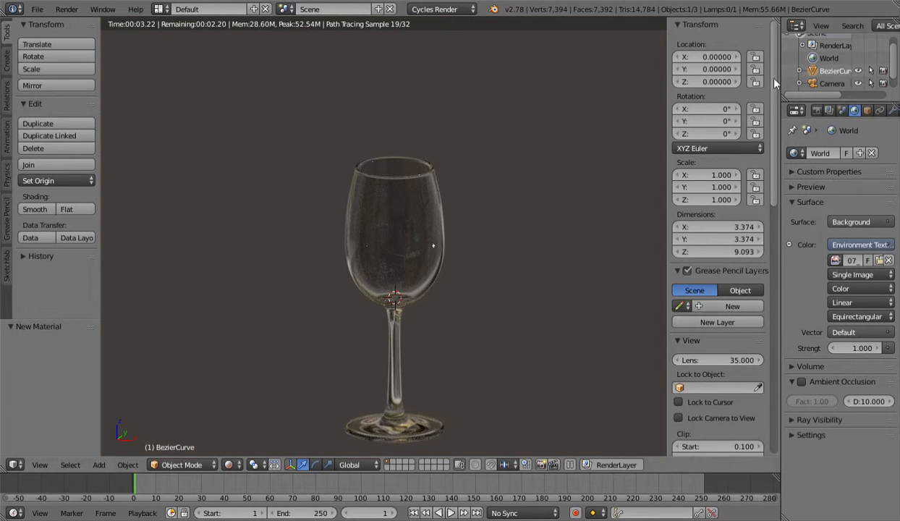
{"action": "left_click", "coordinate": [874, 110]}
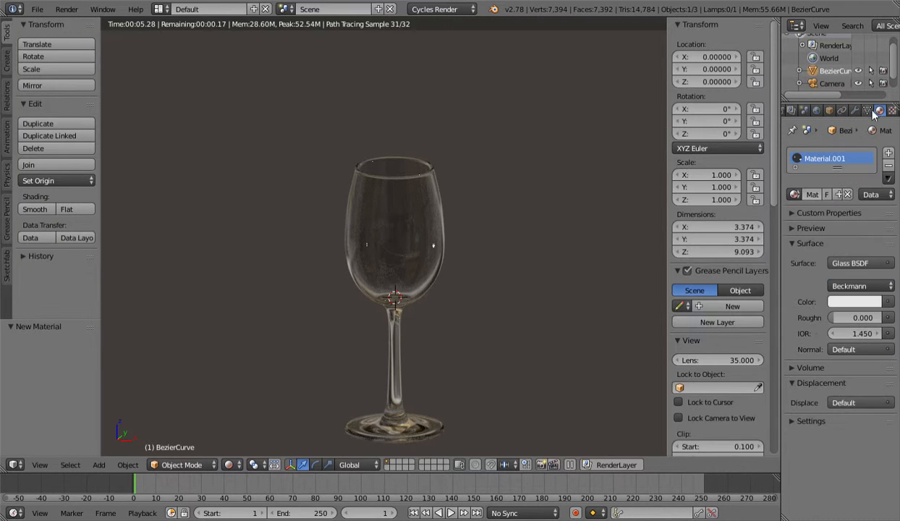
{"action": "left_click", "coordinate": [856, 300]}
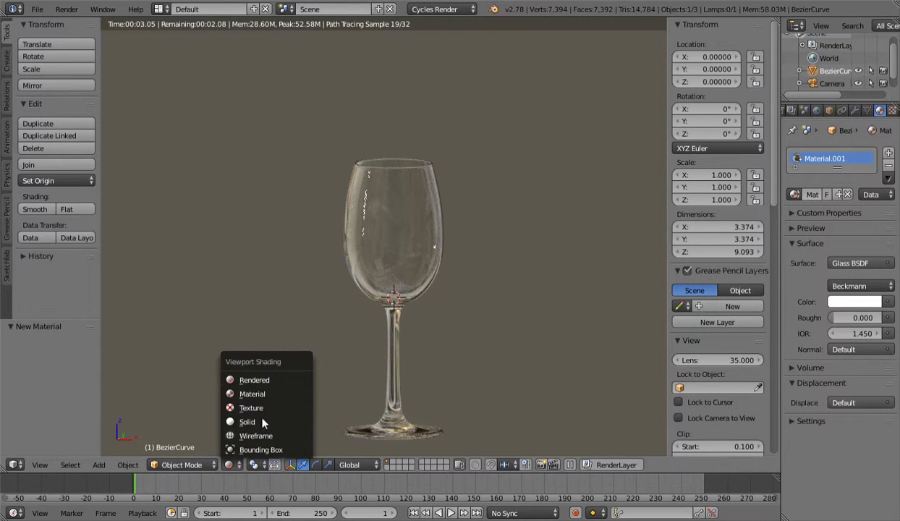
{"action": "left_click", "coordinate": [246, 422]}
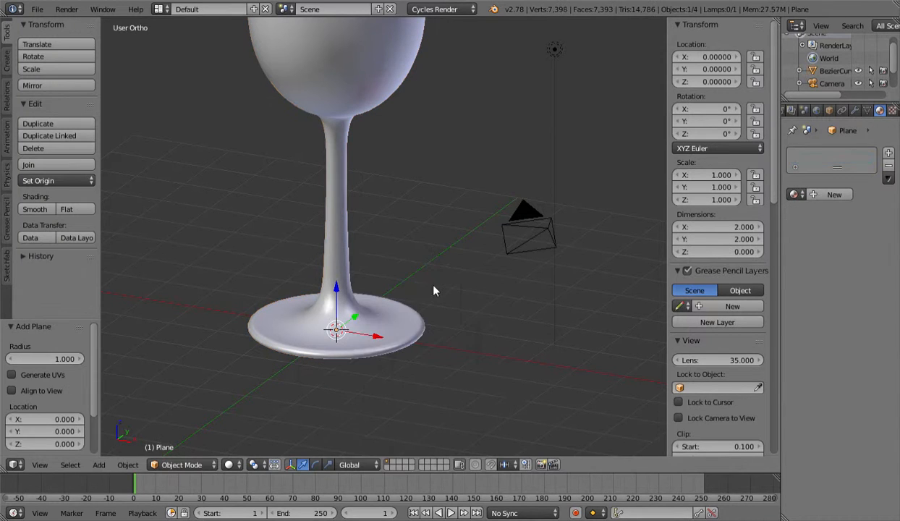
- Enlarge the plane into a floor and smooth the corner where floor meets wall
{"action": "key", "text": "Tab"}
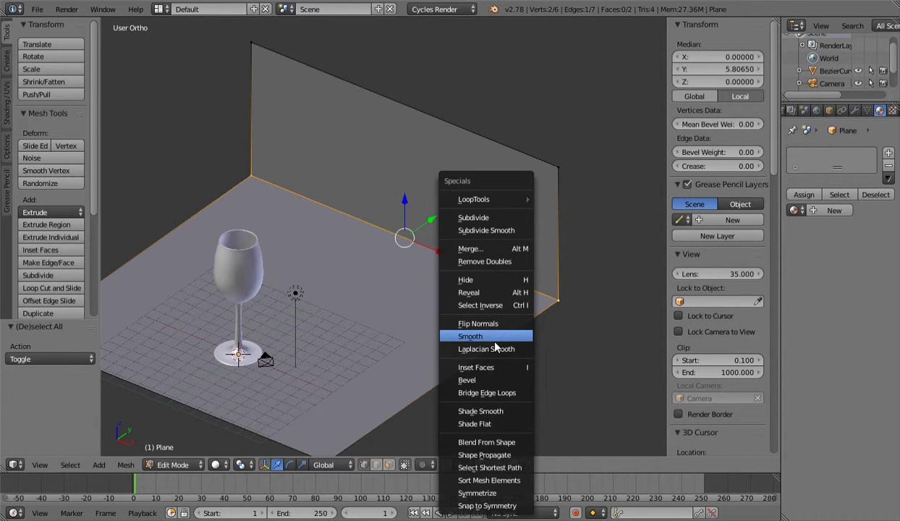
{"action": "left_click", "coordinate": [466, 380]}
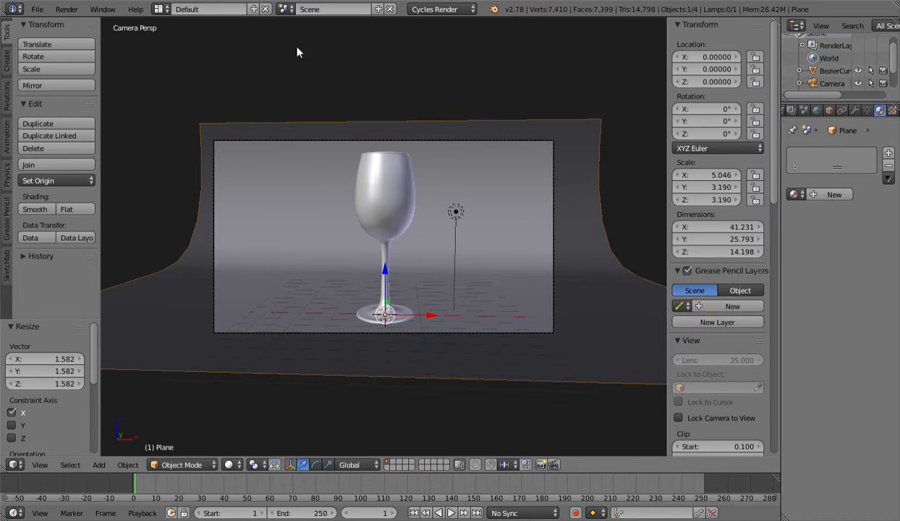
{"action": "mouse_move", "coordinate": [358, 106]}
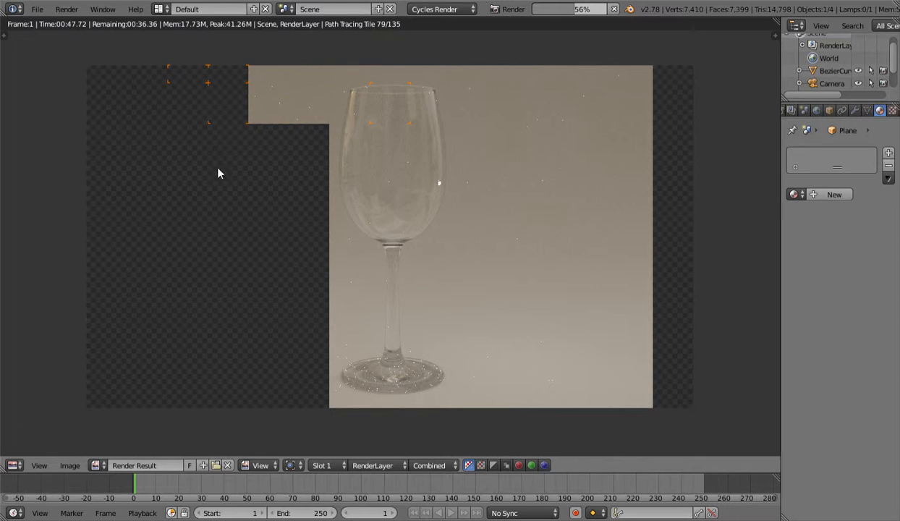
{"action": "mouse_move", "coordinate": [310, 106]}
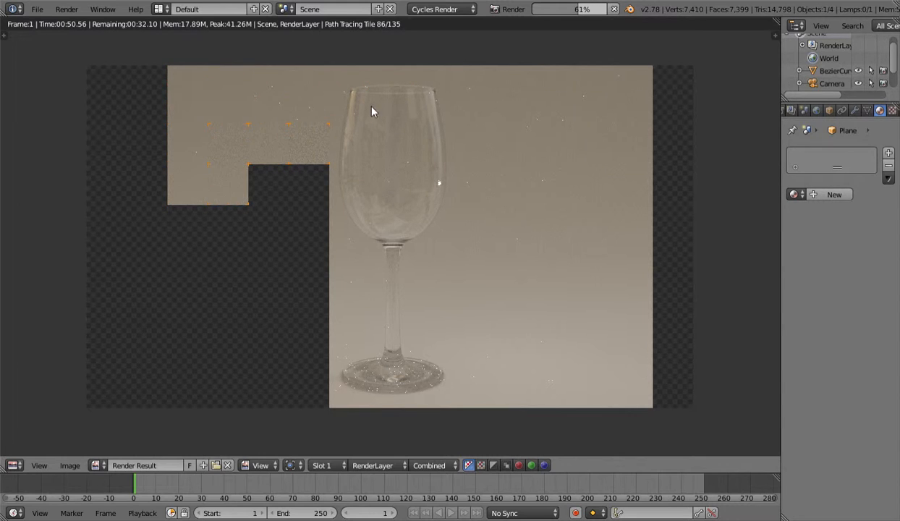
{"action": "mouse_move", "coordinate": [458, 202]}
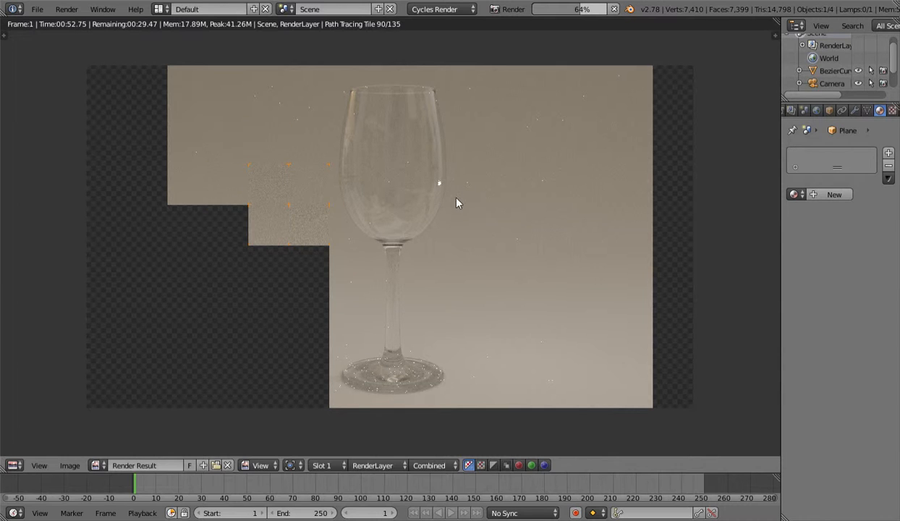
{"action": "mouse_move", "coordinate": [431, 301]}
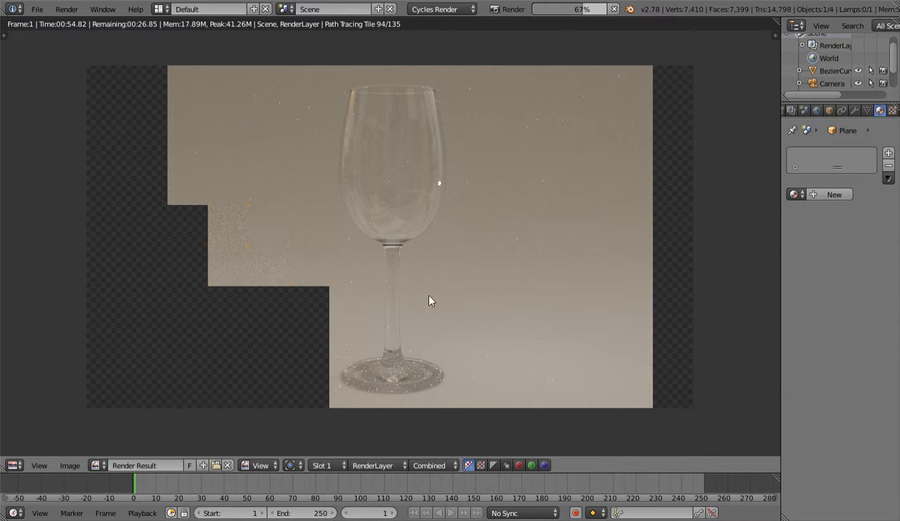
{"action": "mouse_move", "coordinate": [444, 197]}
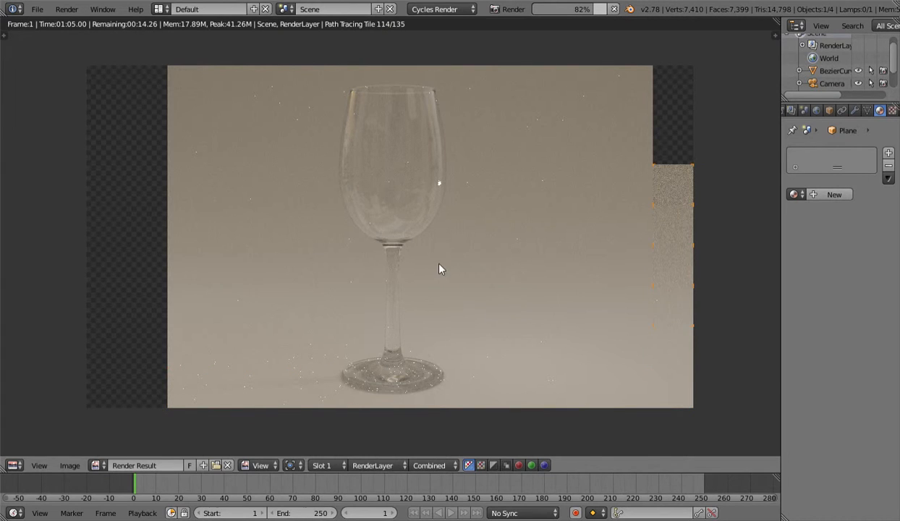
{"action": "mouse_move", "coordinate": [488, 258]}
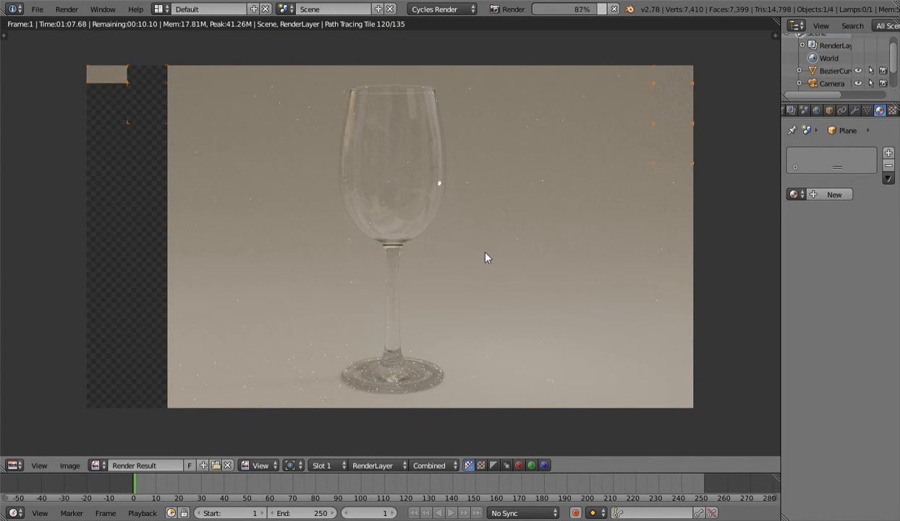